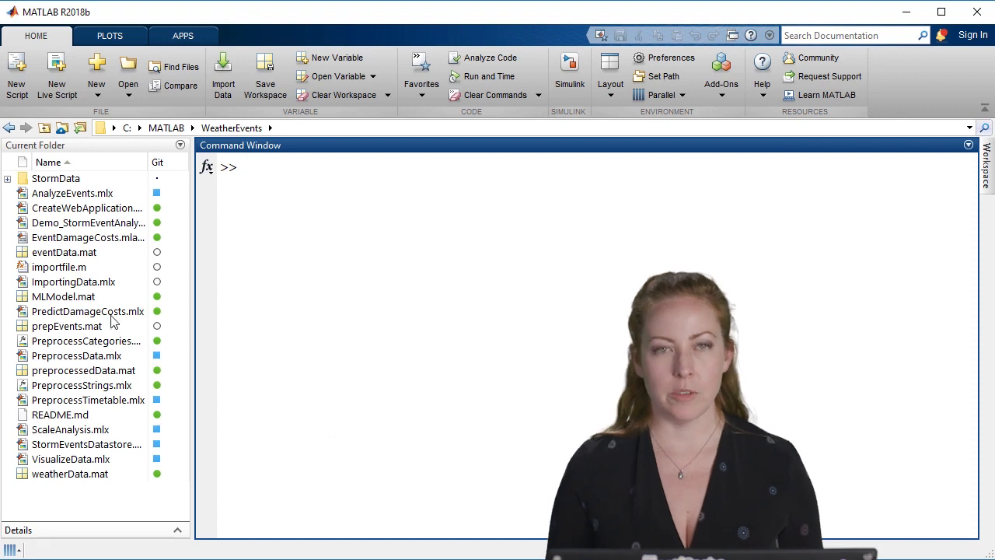
- Open PredictDamageCosts.mlx from the Current Folder into the Live Editor
double_click(88, 311)
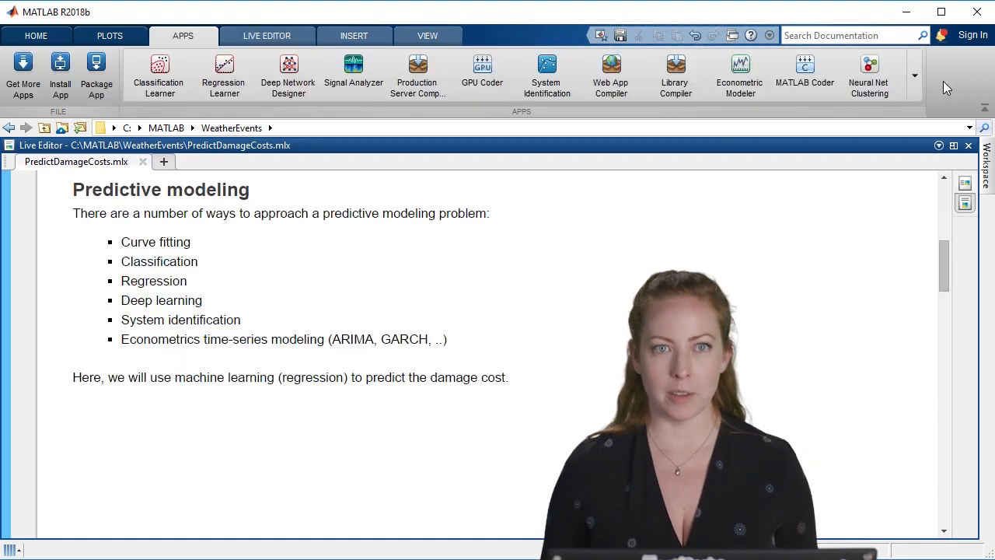
mouse_move(917, 72)
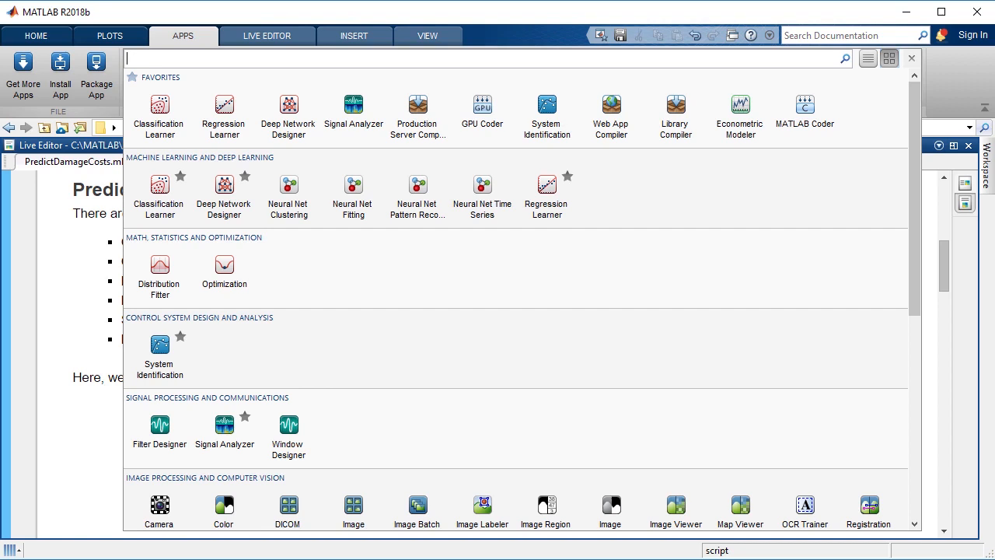
left_click(288, 108)
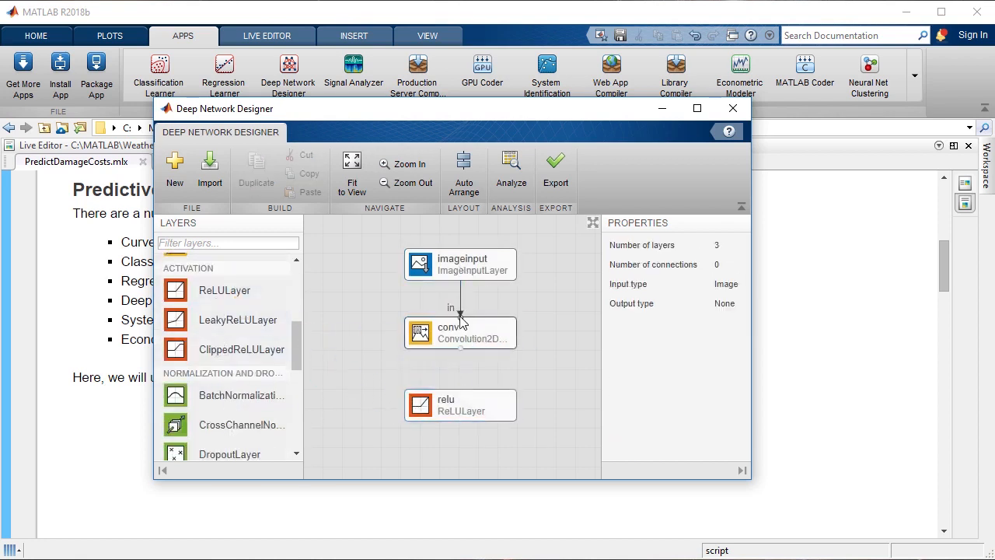
left_click(460, 404)
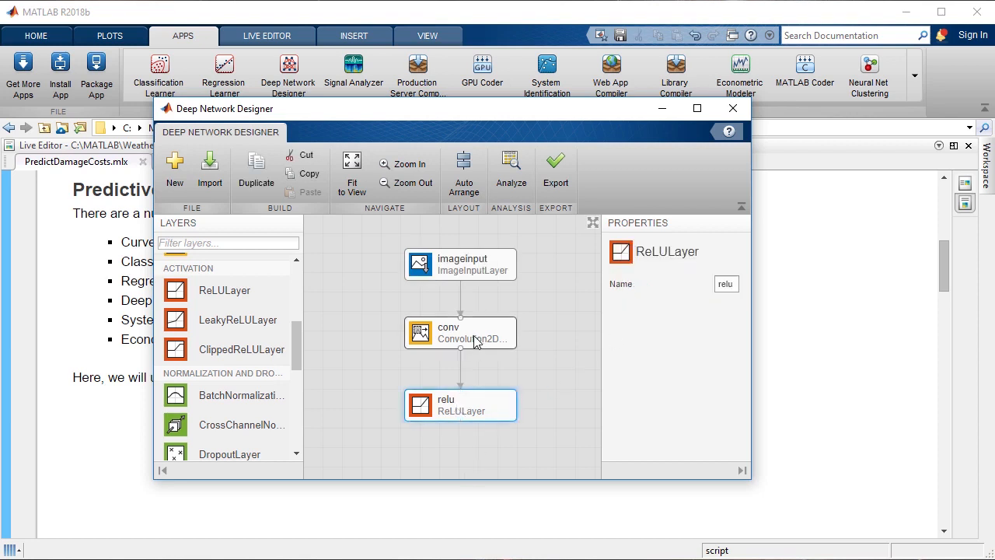
left_click(732, 108)
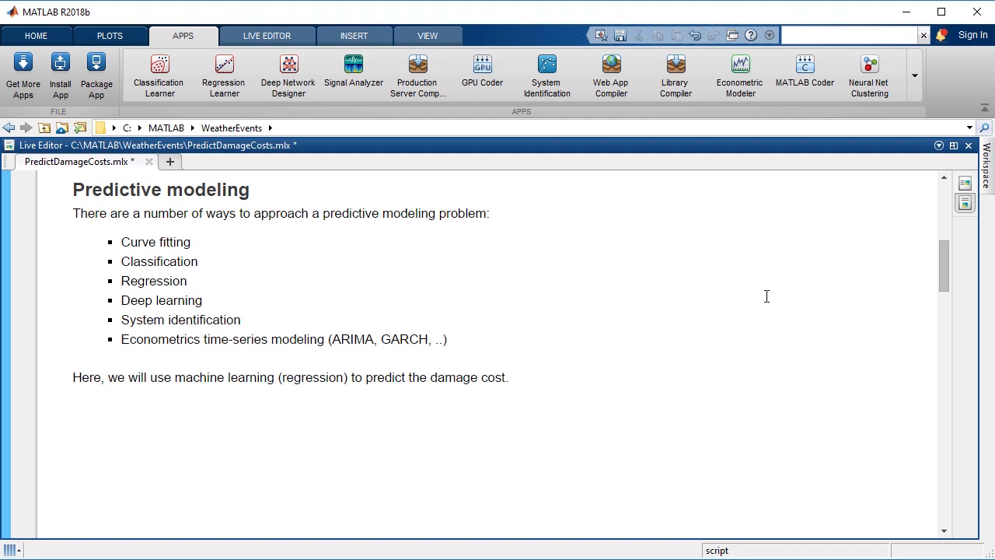
- Scroll to the 'Prepare data for machine learning' section with its 8x14 timetable preview
left_click(202, 300)
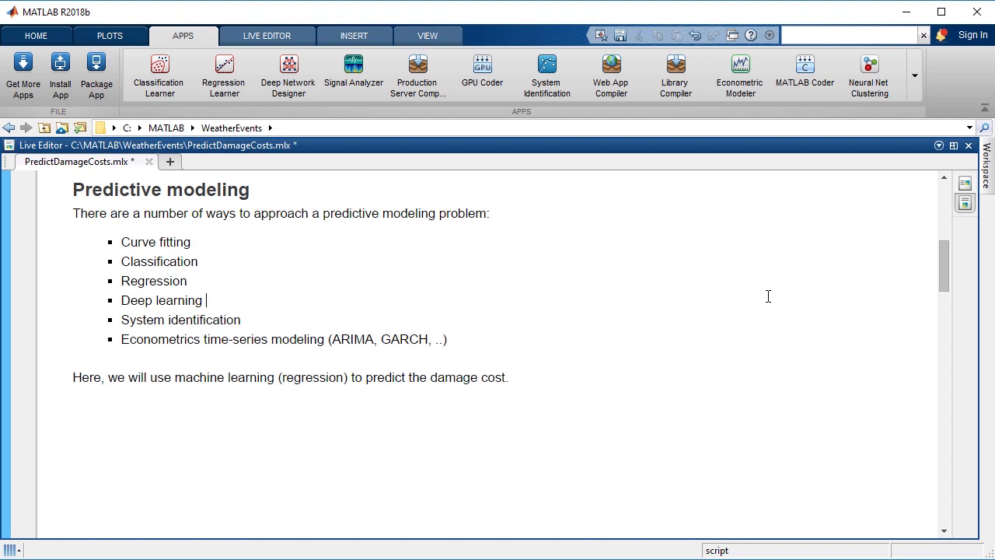
scroll("down", 3)
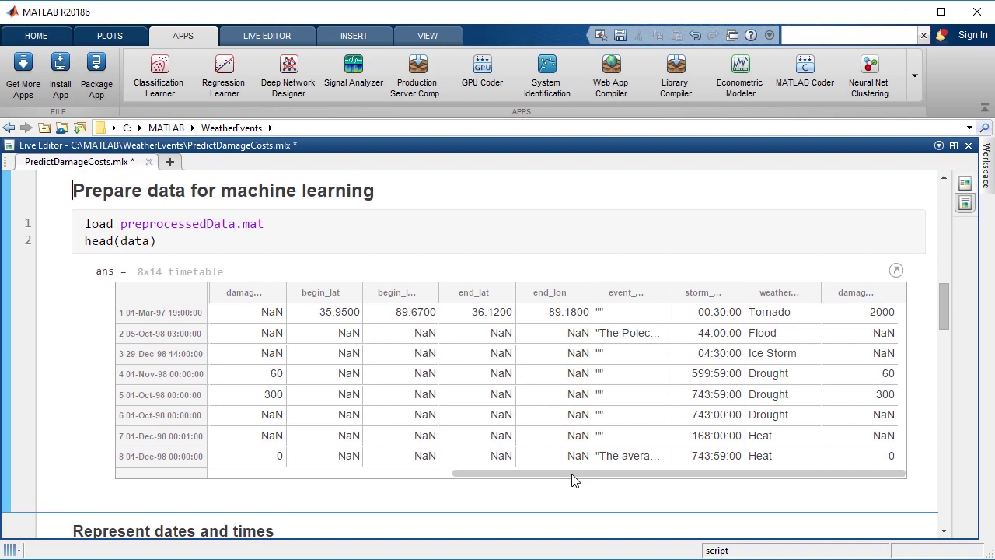
- Bring the 'Represent dates and times' and 'Remove infrequent classes' sections into view
scroll("down", 3)
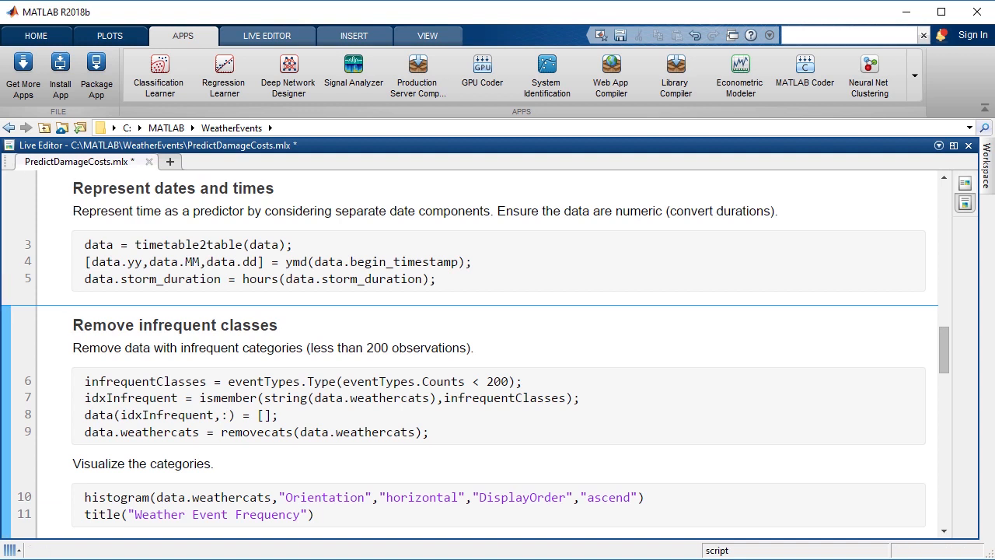
left_click(73, 325)
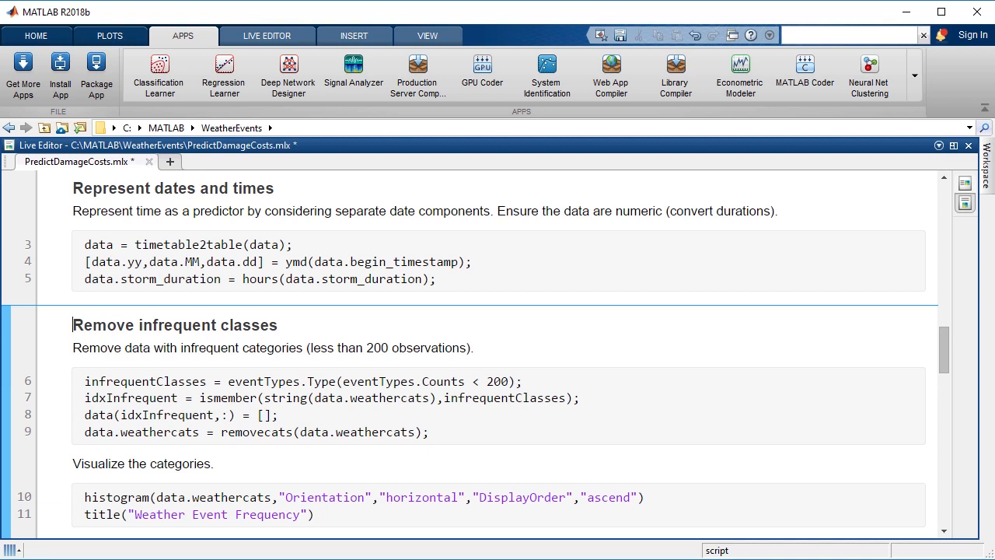